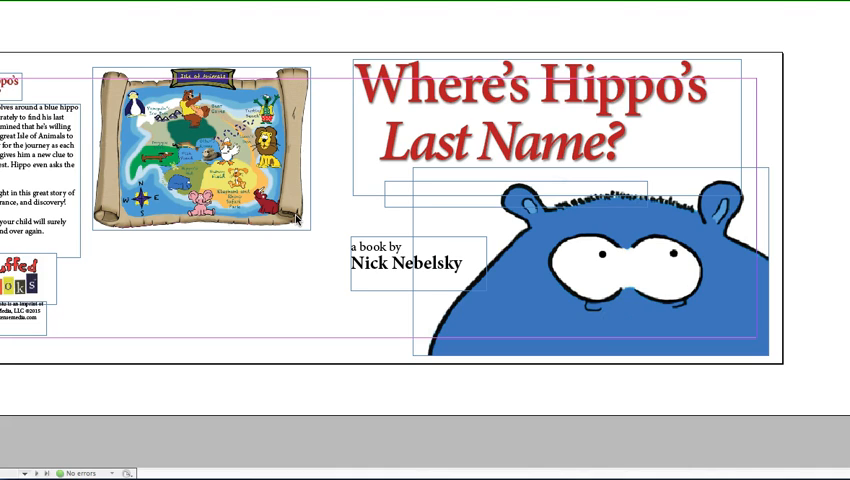
mouse_move(336, 50)
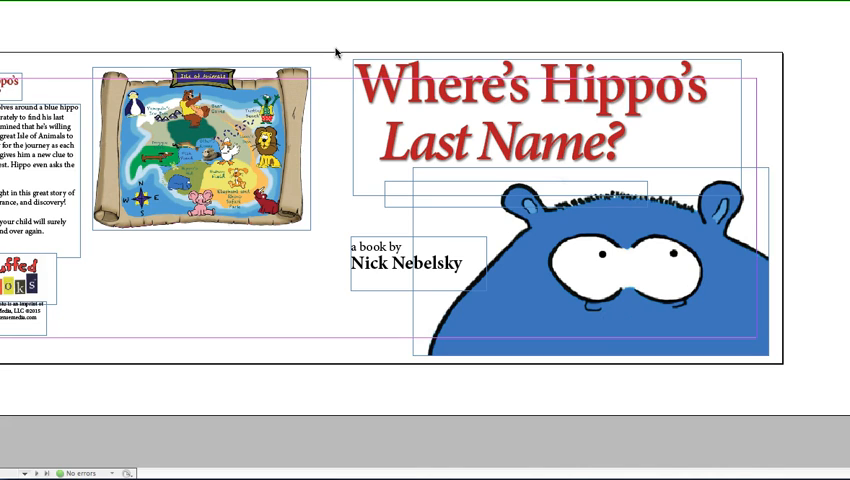
- Open the File menu over the wraparound cover spread
left_click(328, 88)
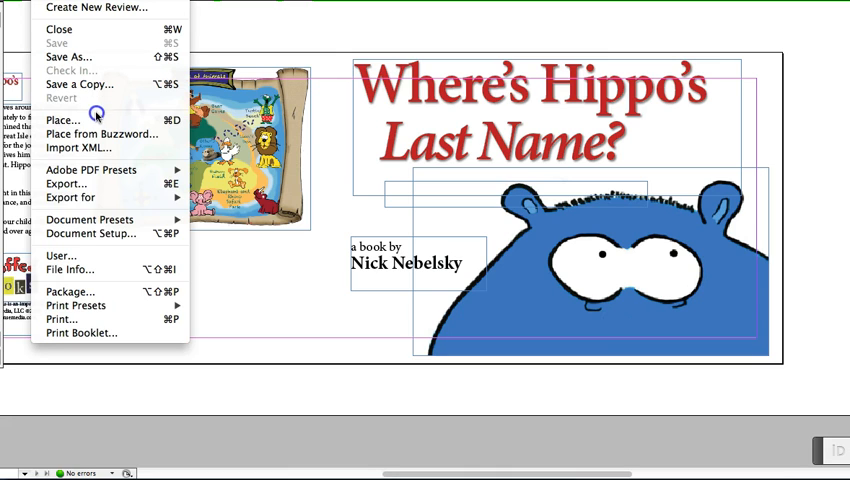
- Confirm Document Setup at 99p0 wide by 36p0 (6 in) tall
left_click(90, 232)
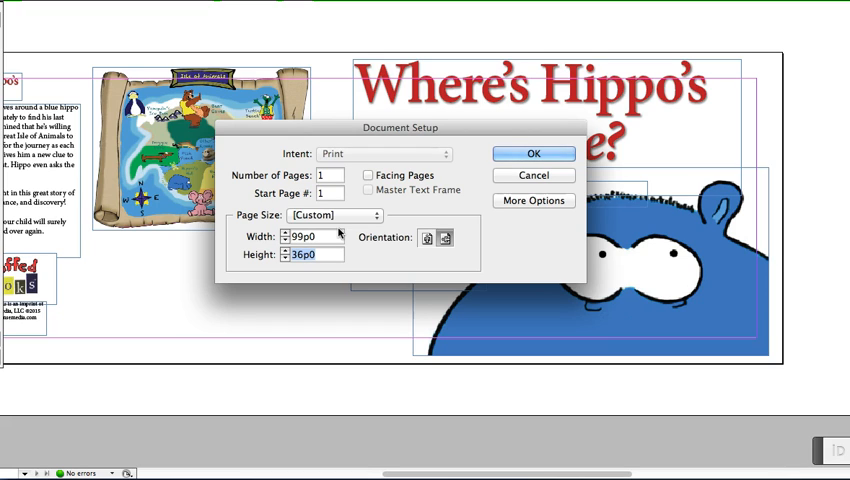
type("6 in")
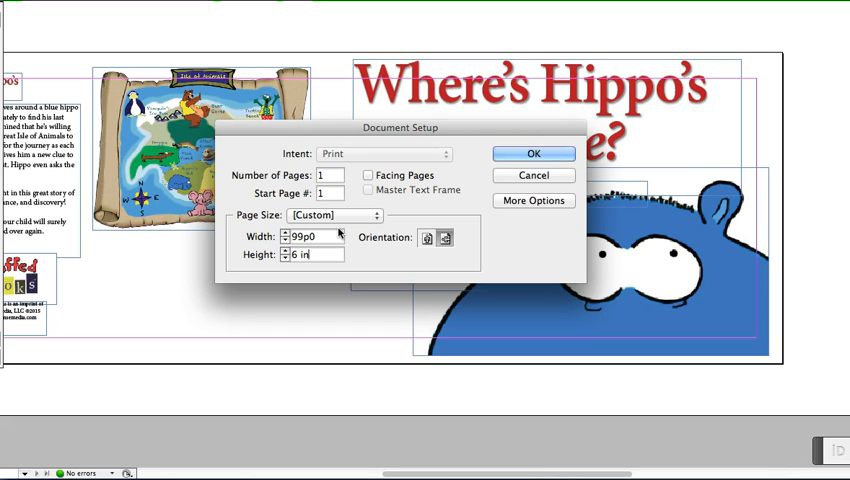
type("36p0")
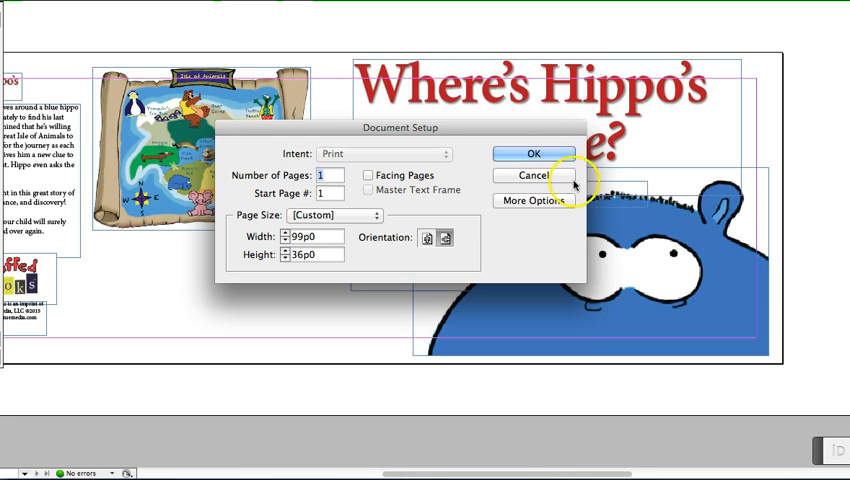
left_click(532, 154)
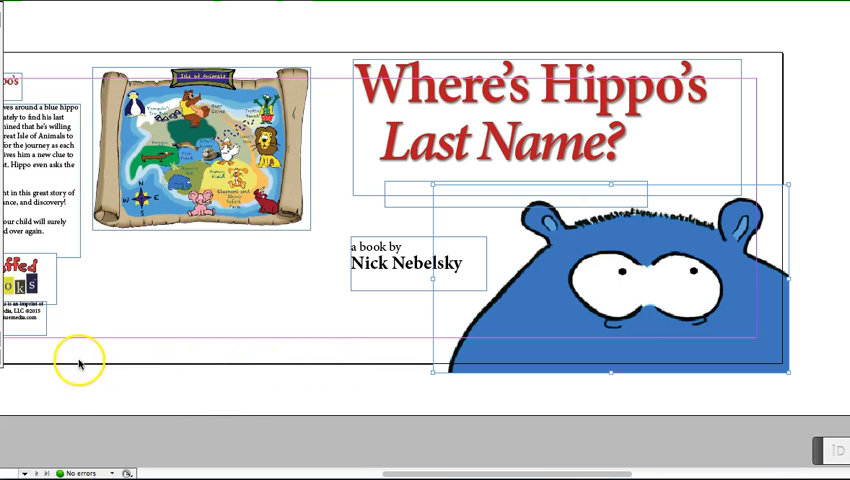
mouse_move(796, 318)
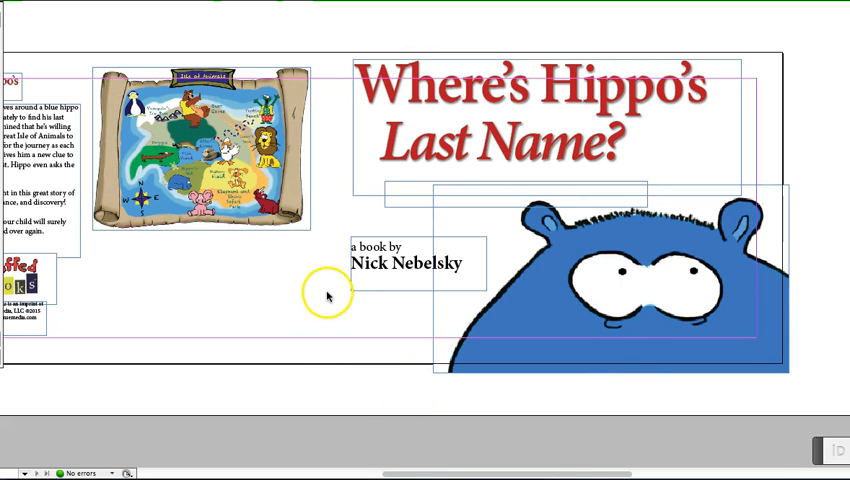
mouse_move(44, 38)
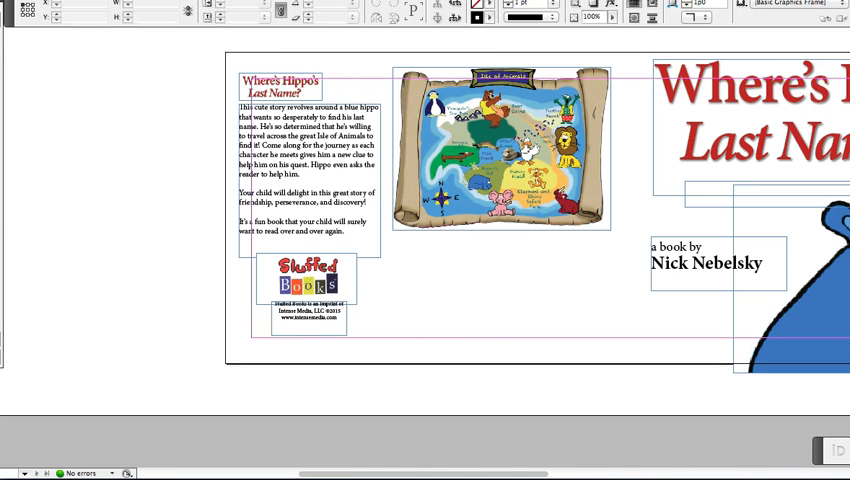
- Place vertical ruler guides on the front and back covers of the spread
left_click(20, 6)
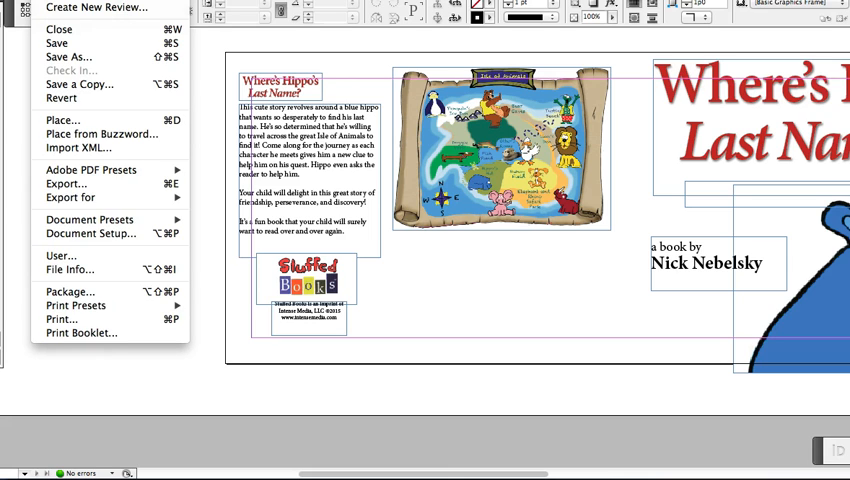
left_click(210, 96)
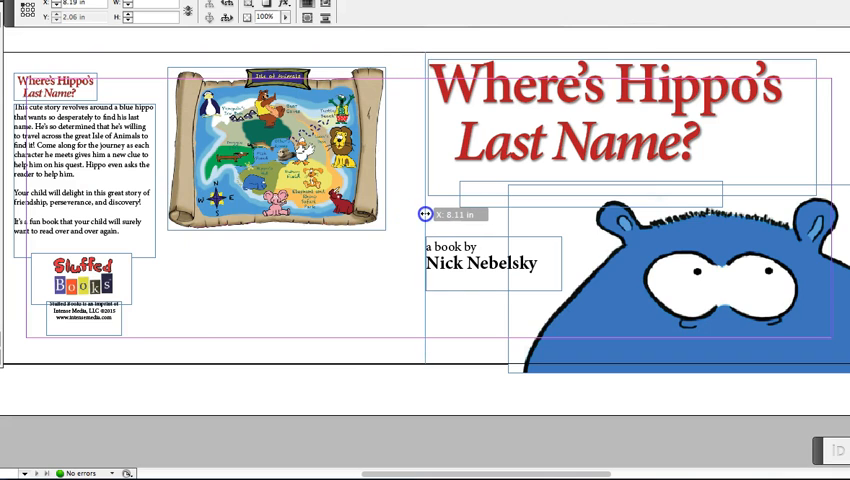
left_click_drag(426, 214, 428, 214)
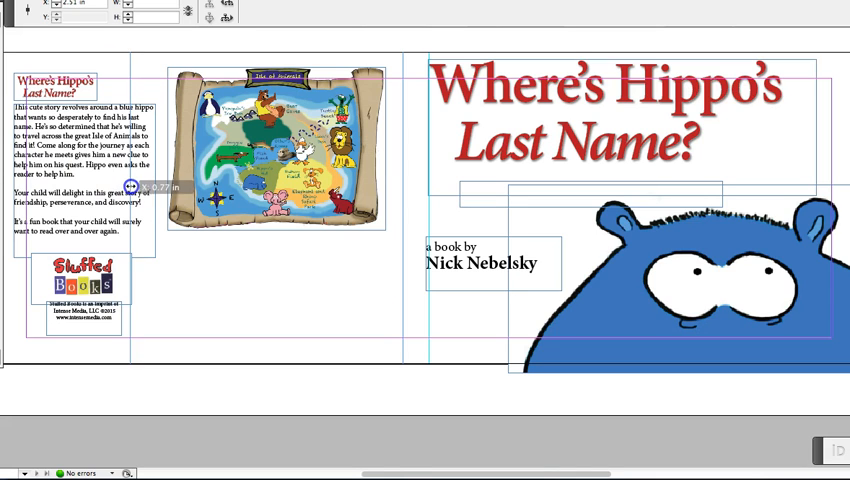
left_click_drag(142, 188, 430, 208)
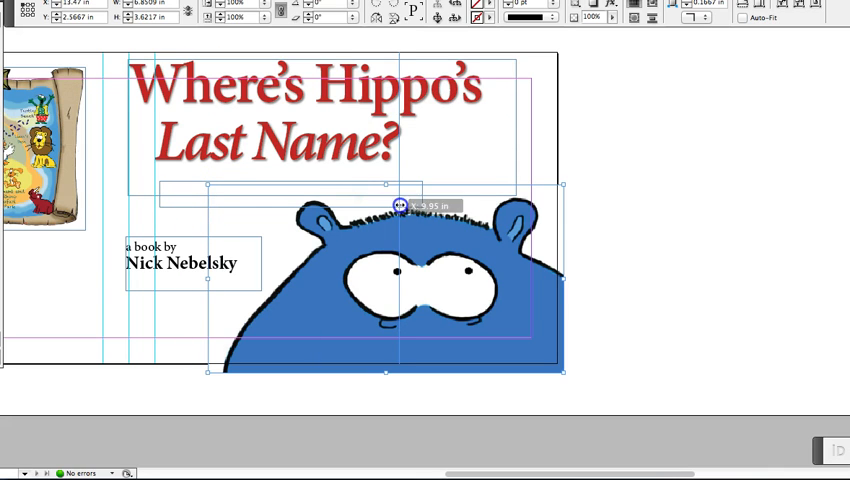
- Add ruler guides on the front cover, including one near its right edge
left_click_drag(400, 204, 556, 192)
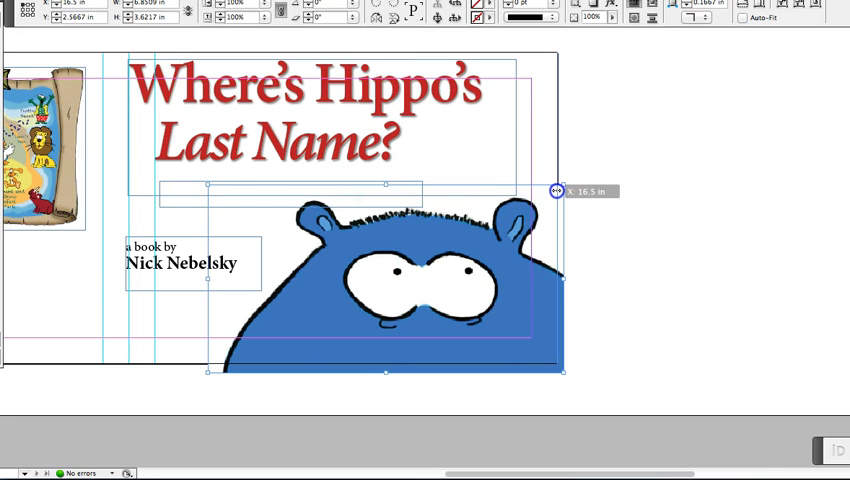
left_click_drag(556, 192, 568, 188)
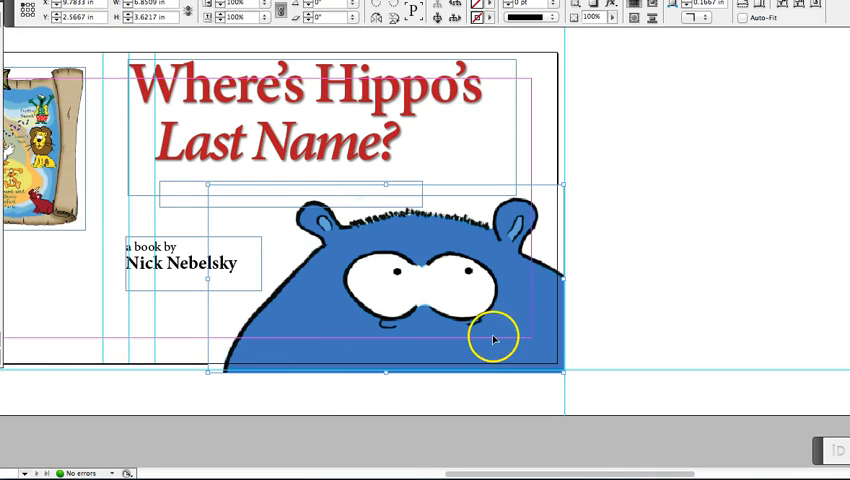
mouse_move(476, 316)
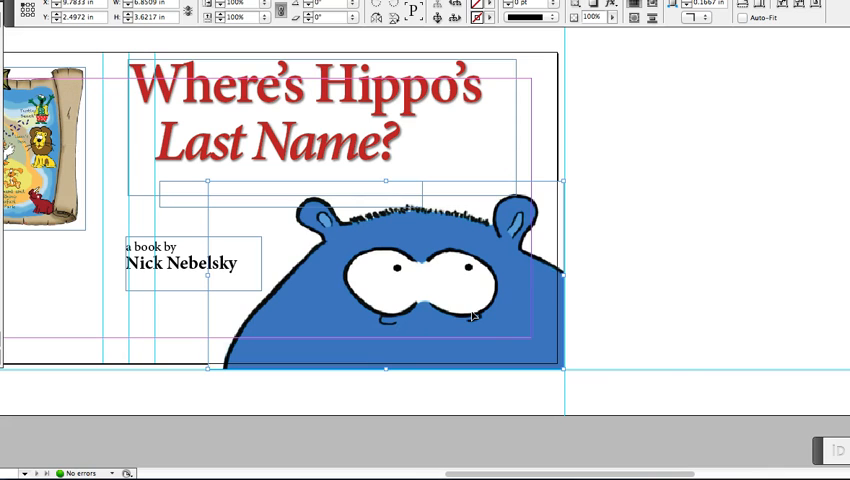
mouse_move(558, 276)
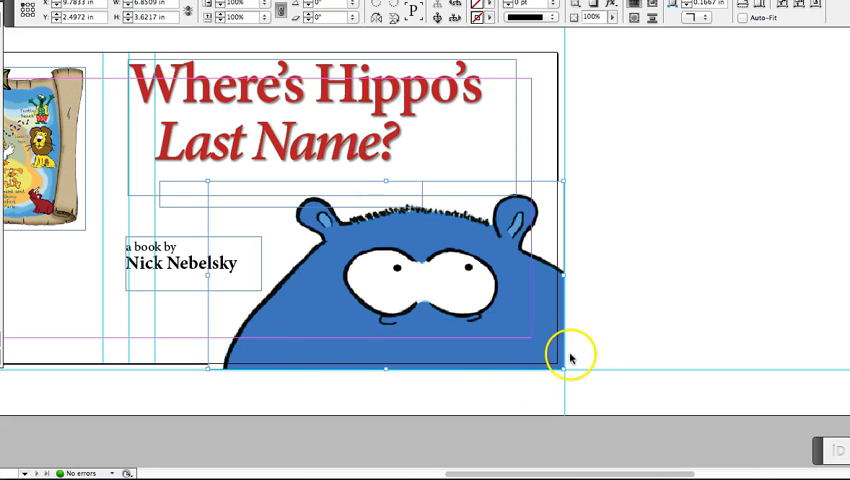
mouse_move(556, 364)
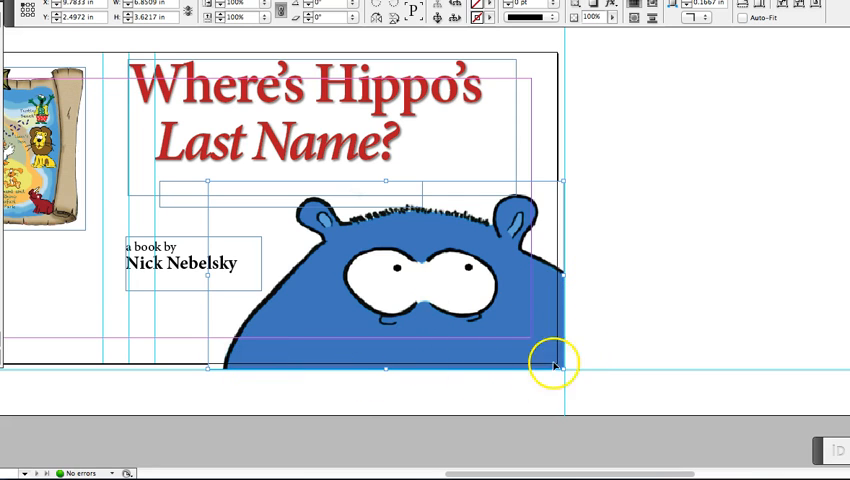
mouse_move(484, 364)
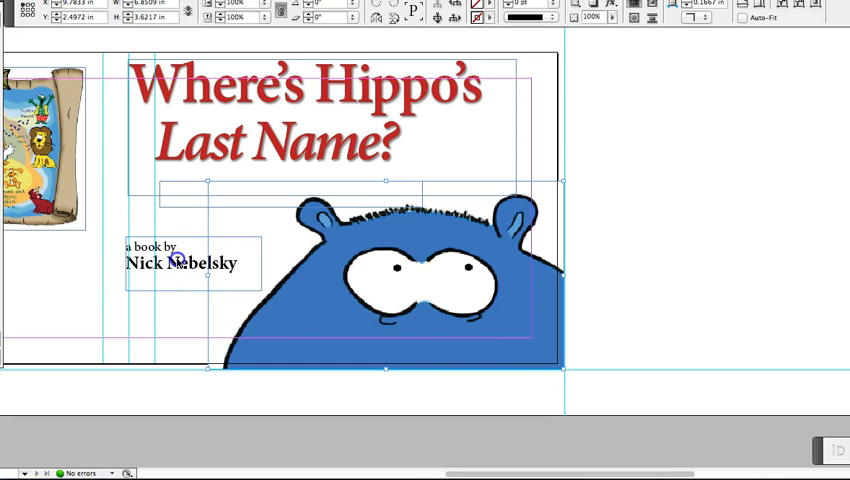
- Move the author byline right and save the cover as WHLP-COVER.indd
left_click_drag(190, 264, 216, 252)
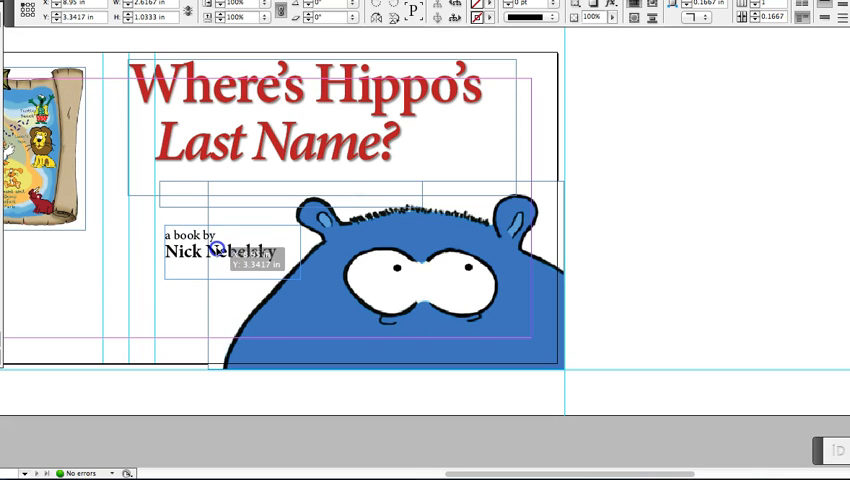
left_click(216, 250)
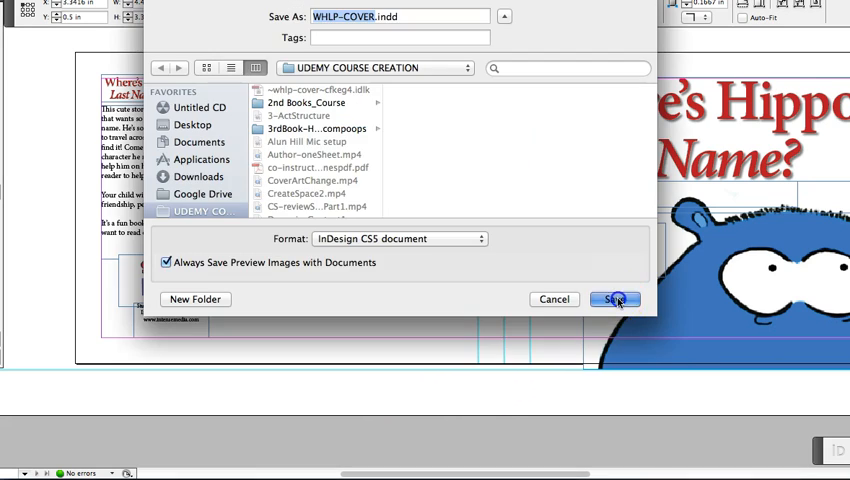
left_click(614, 300)
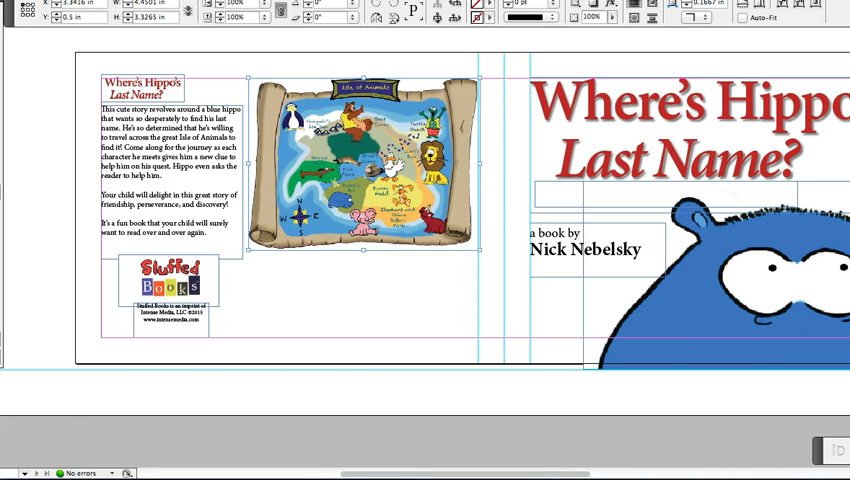
- Export the cover as WHLP-COVER.pdf using the High Quality Print preset
left_click(24, 4)
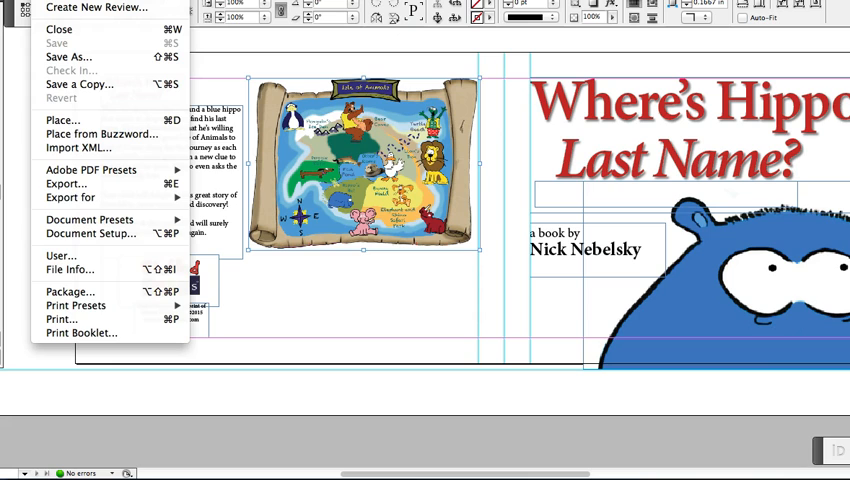
mouse_move(70, 196)
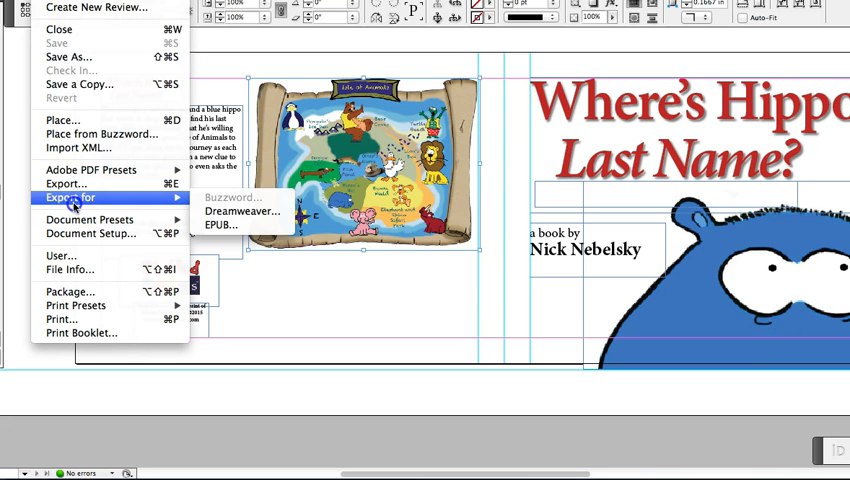
mouse_move(68, 184)
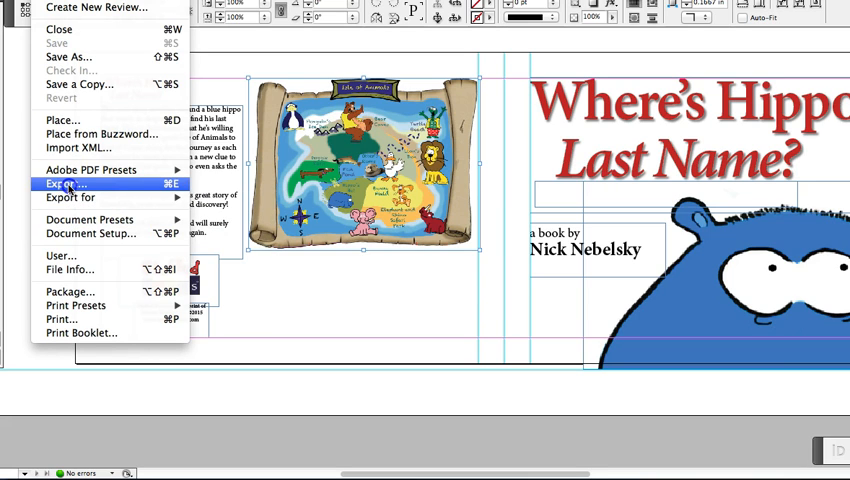
left_click(66, 184)
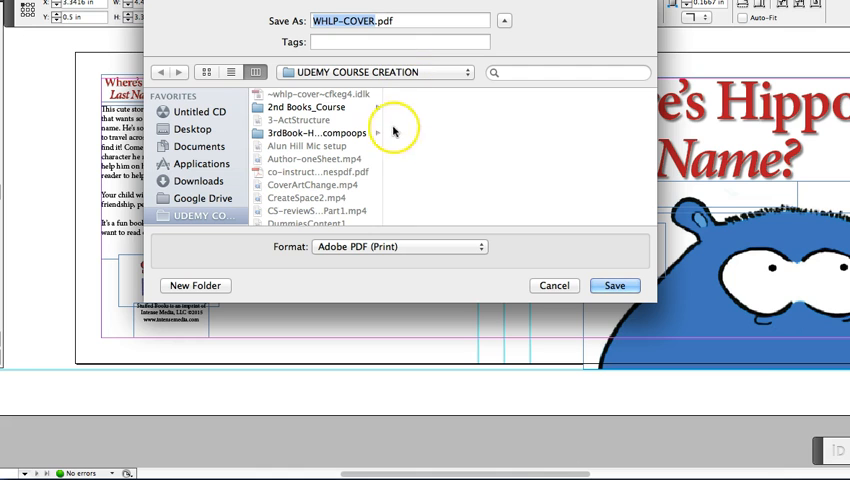
left_click(614, 284)
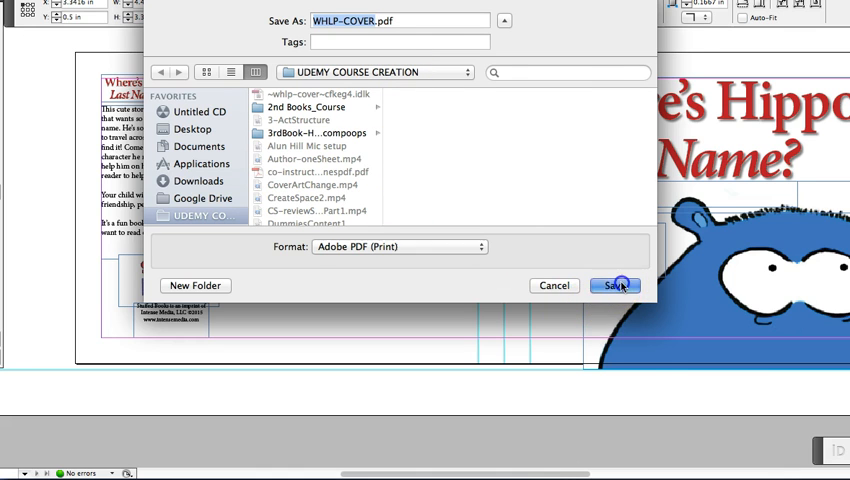
left_click(614, 284)
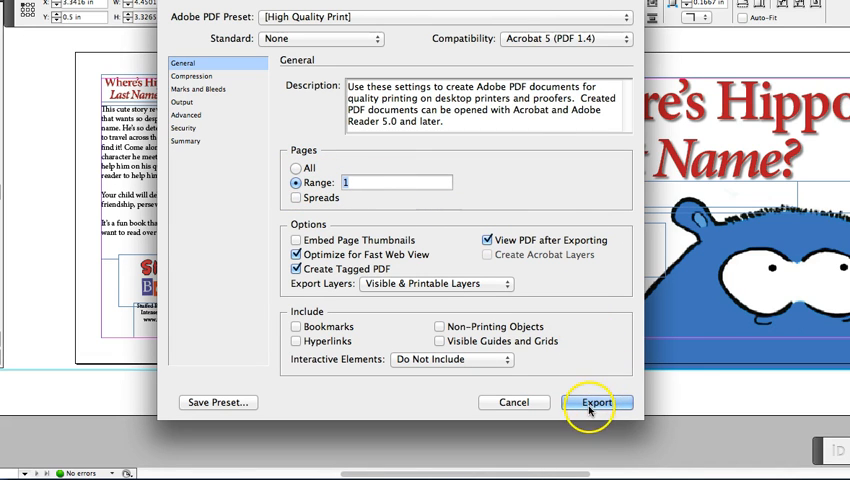
left_click(596, 402)
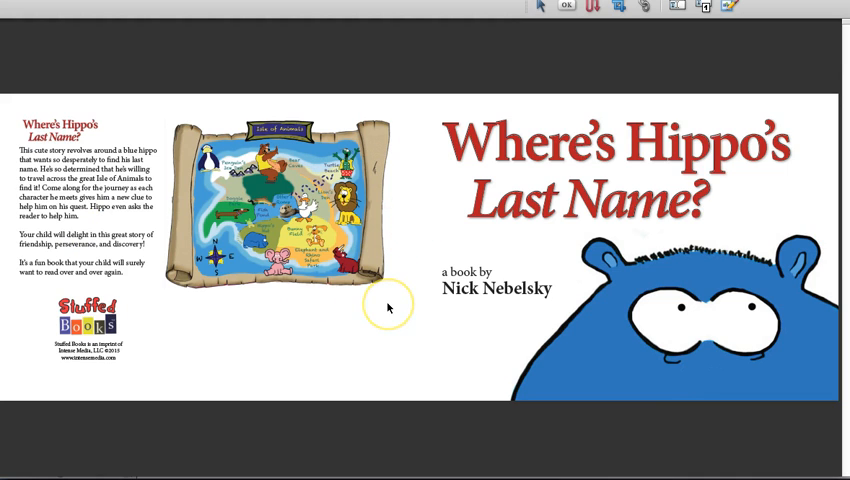
mouse_move(388, 308)
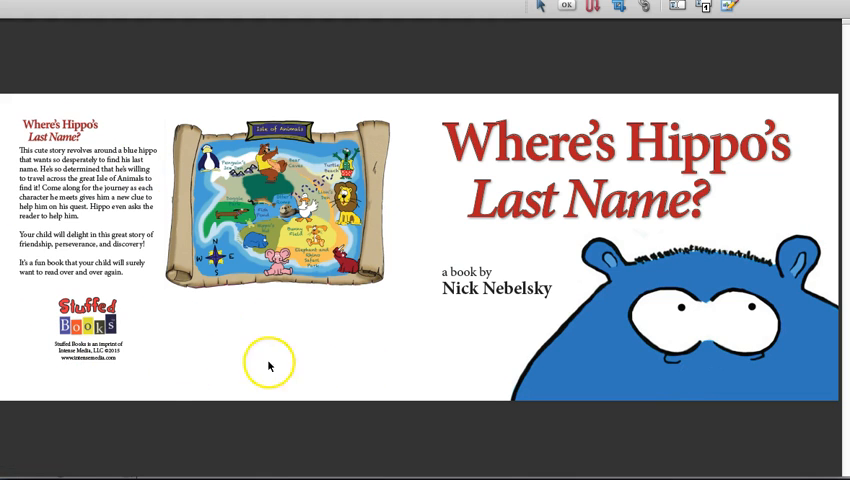
mouse_move(250, 364)
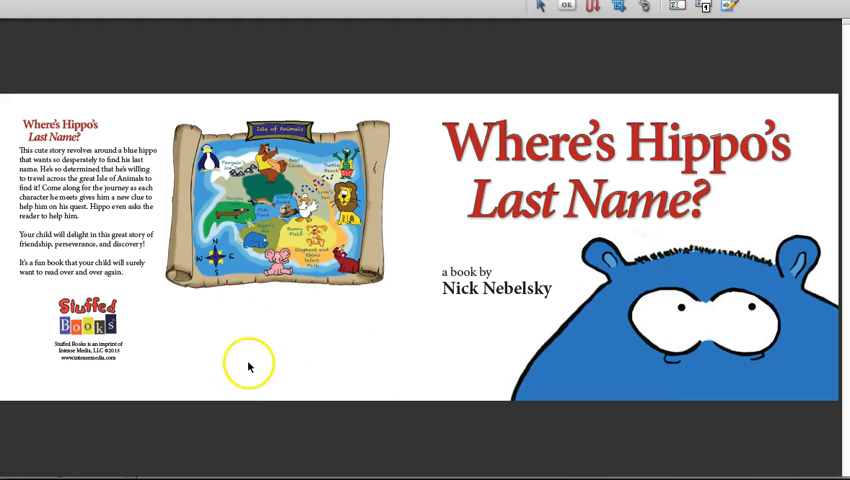
mouse_move(460, 288)
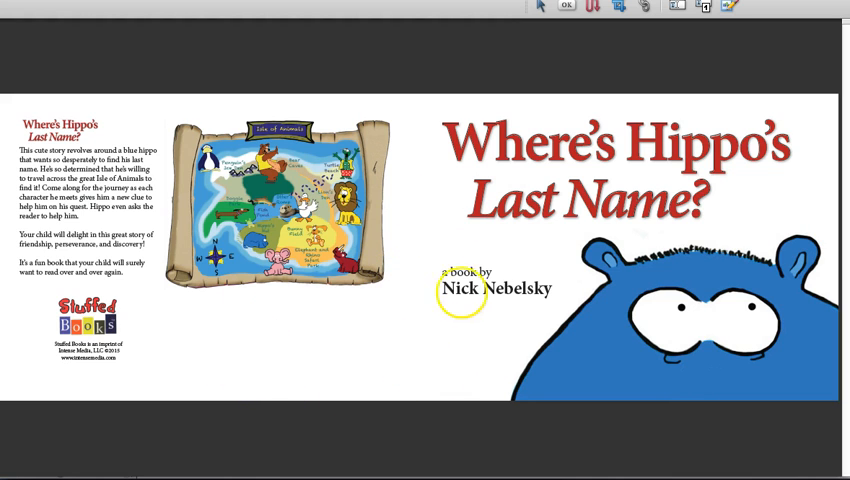